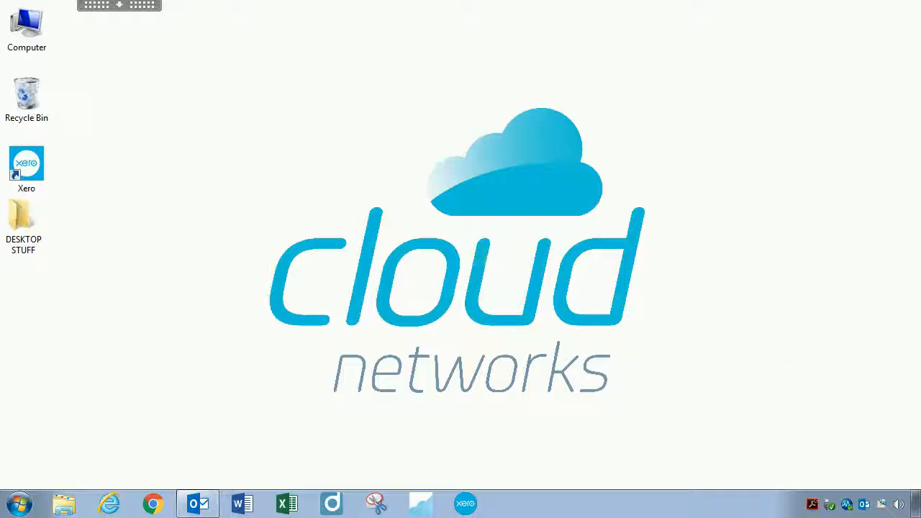
pyautogui.moveTo(119, 441)
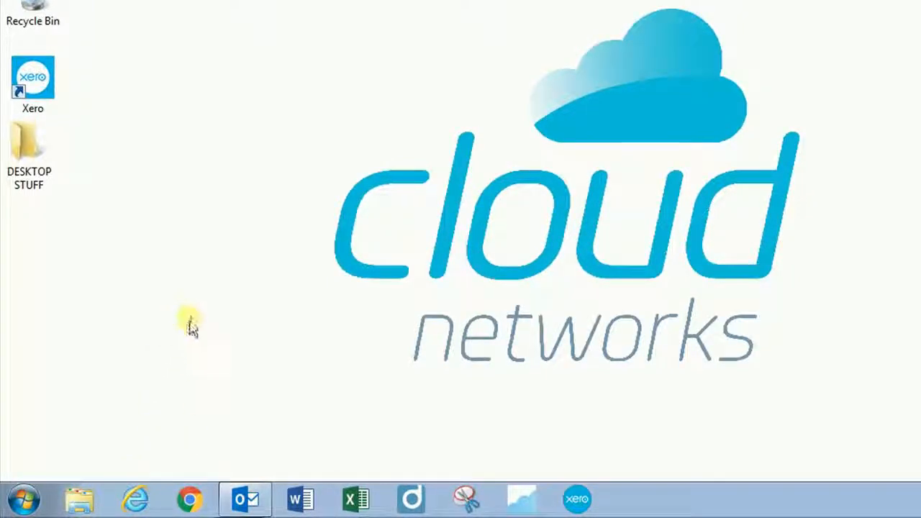
pyautogui.moveTo(200, 353)
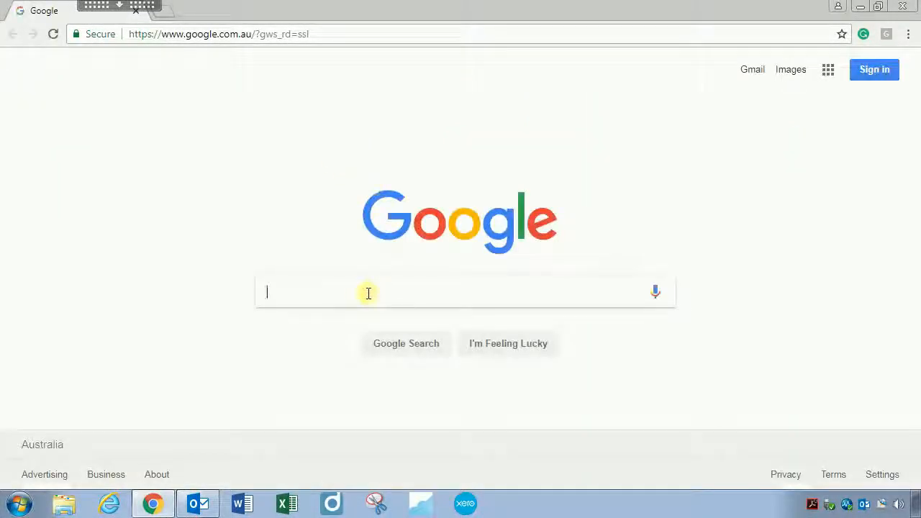
pyautogui.moveTo(179, 402)
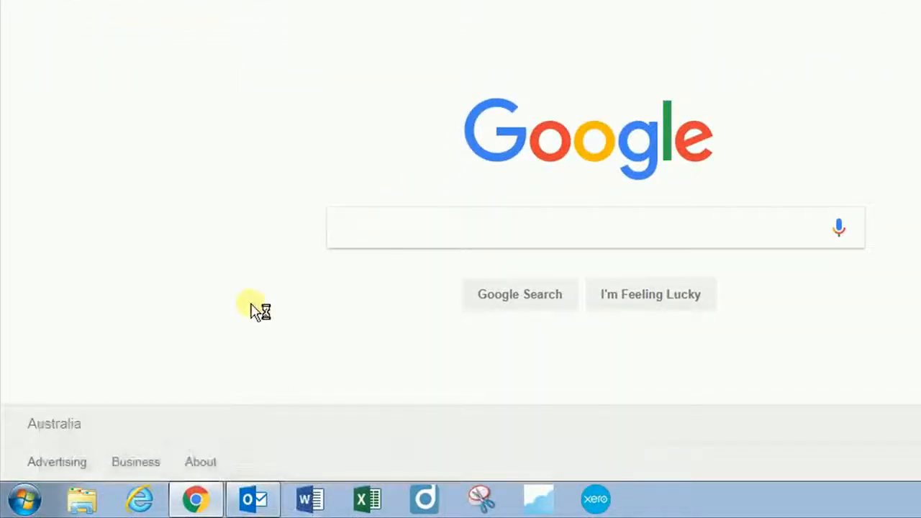
# - Bring Outlook, the fourth pinned taskbar program, in front of Chrome with Win+4
pyautogui.press('Win+4')
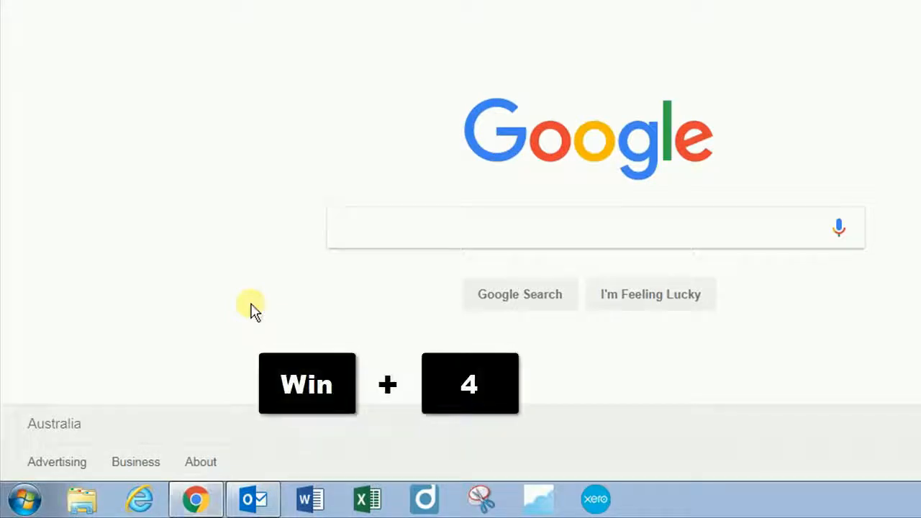
pyautogui.press('Win+4')
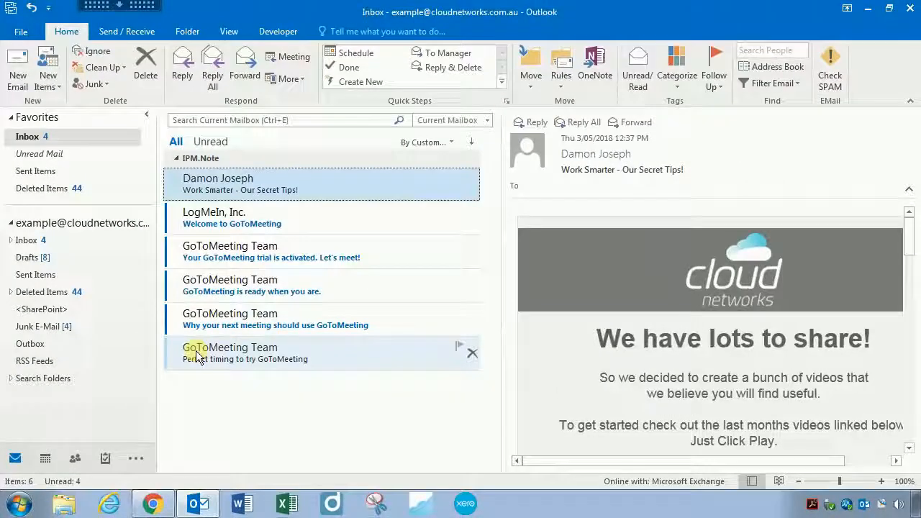